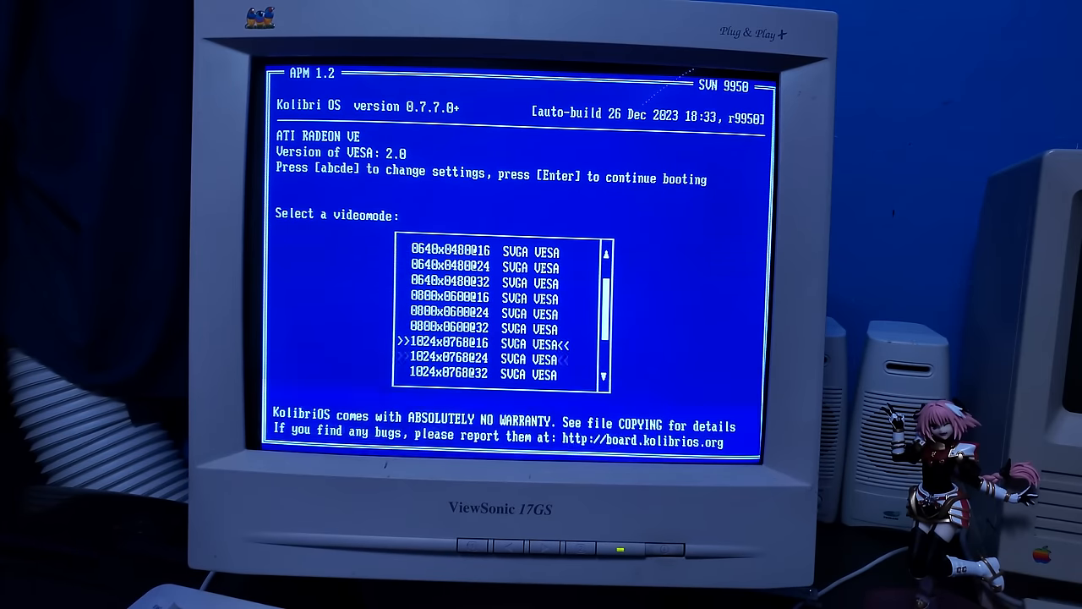
Scroll the boot loader's videomode list, keeping 1024x768 SVGA VESA selected
scroll(down, 3)
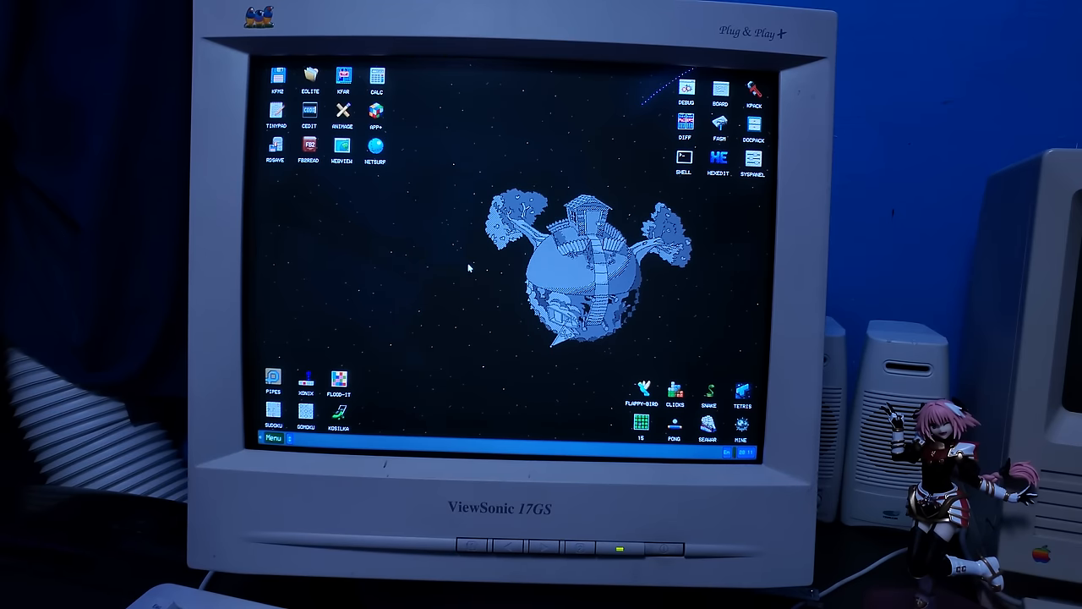
mouse_move(423, 229)
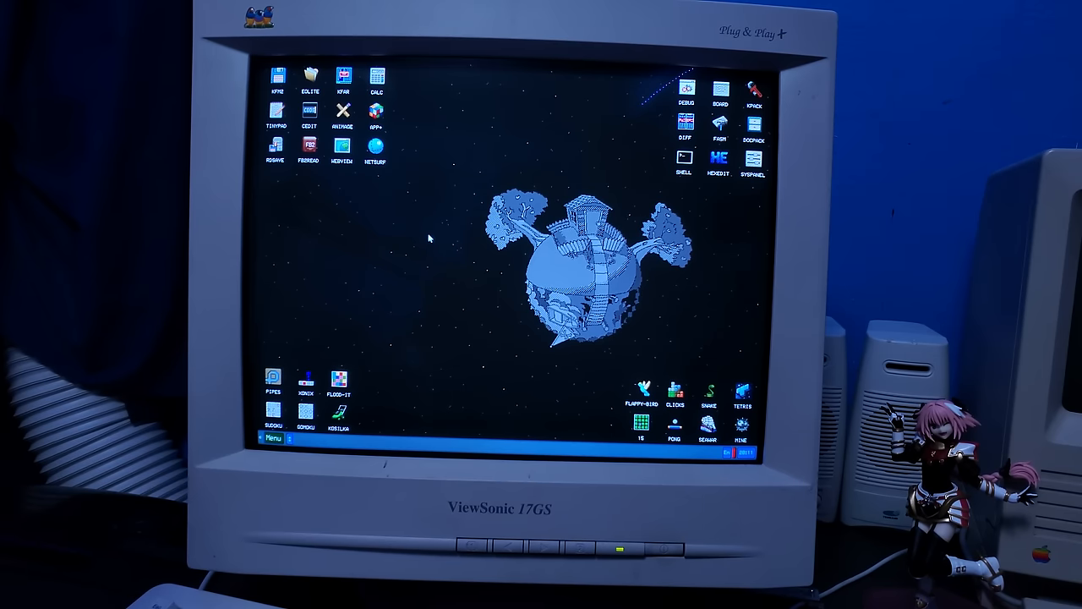
mouse_move(385, 278)
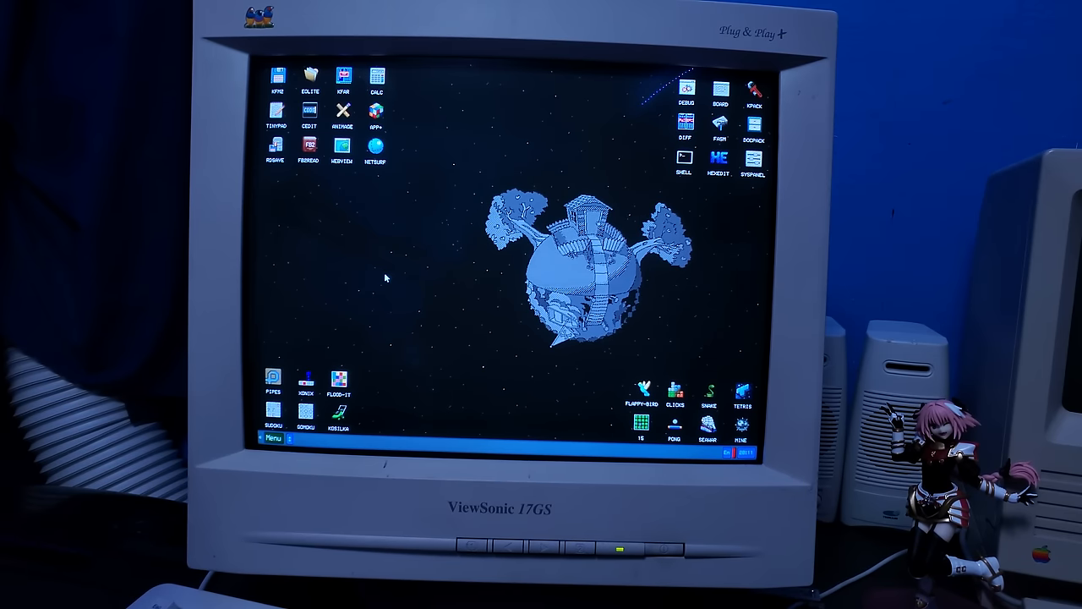
mouse_move(292, 415)
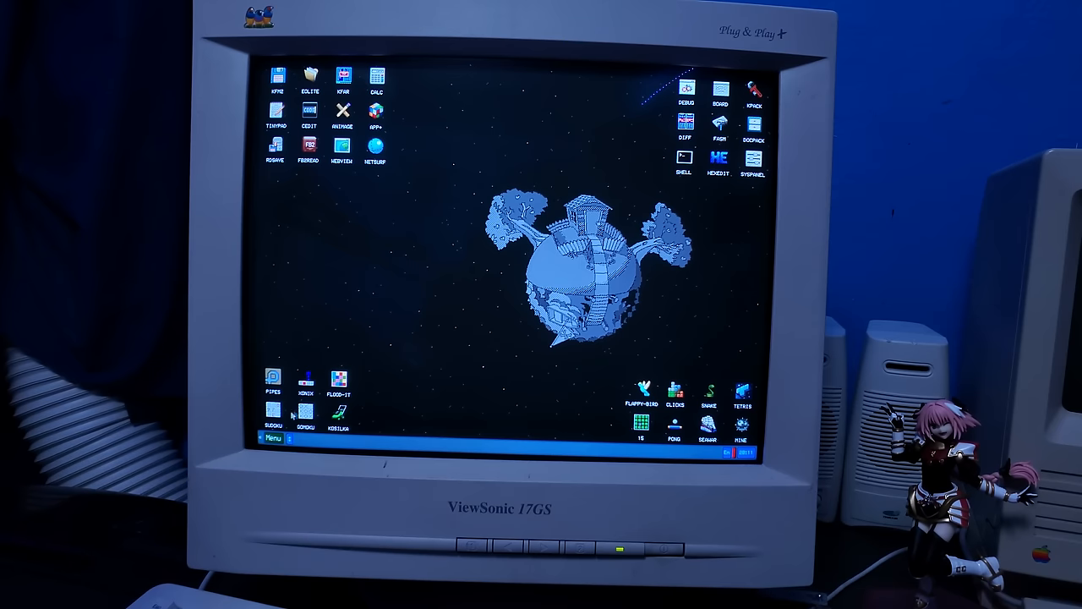
click(272, 438)
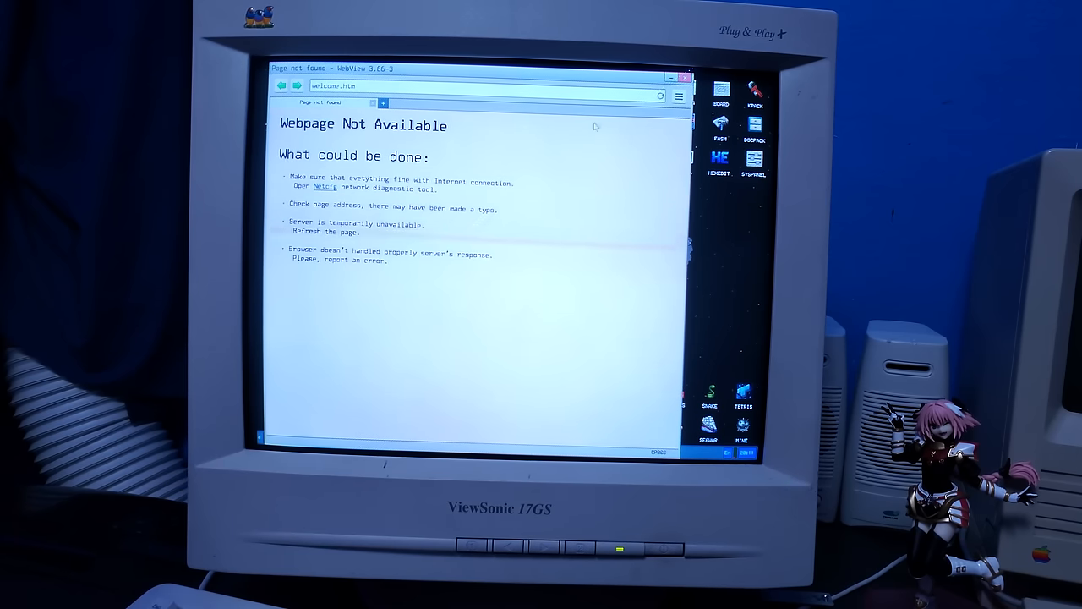
click(683, 77)
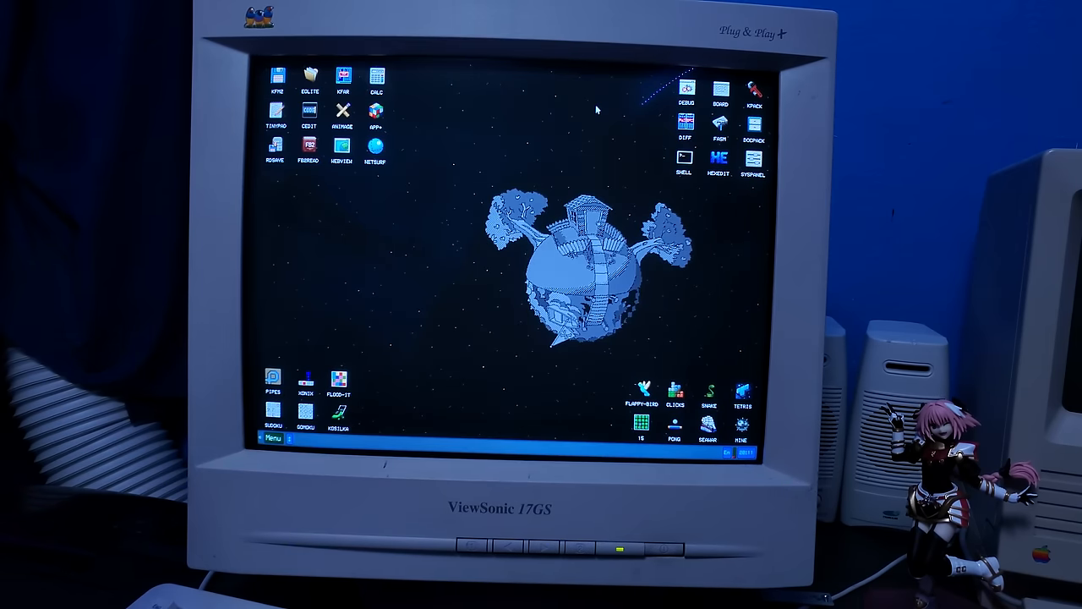
mouse_move(562, 161)
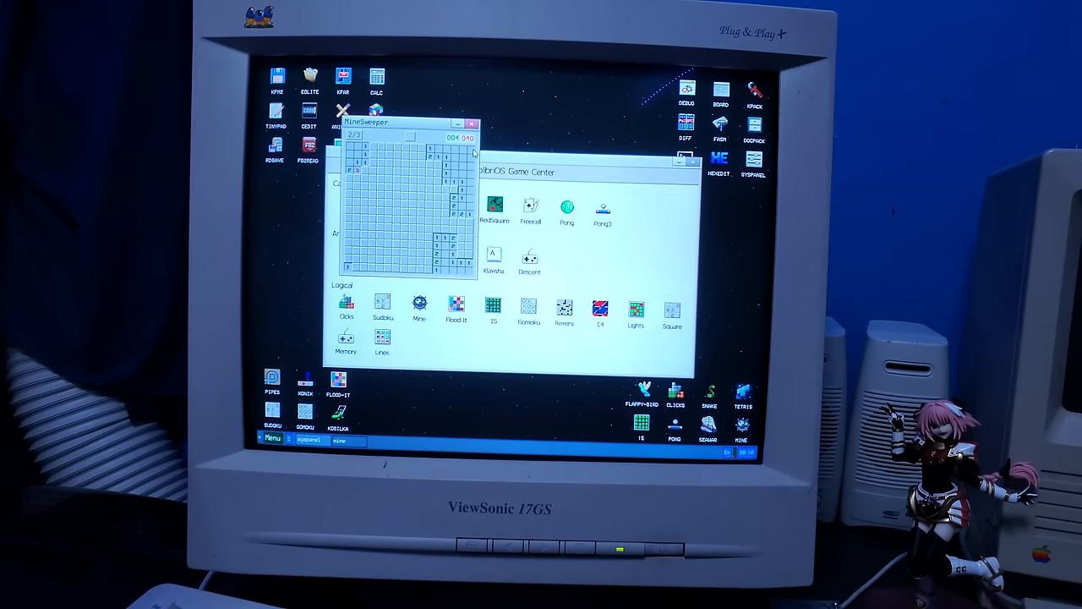
Uncover two squares on the Minesweeper minefield
click(410, 211)
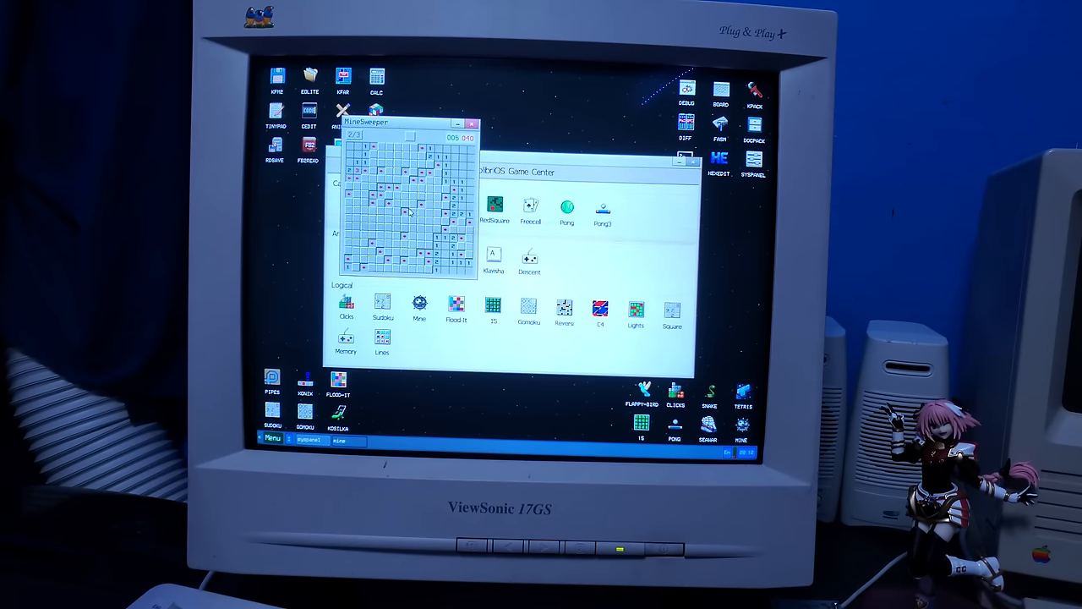
click(473, 124)
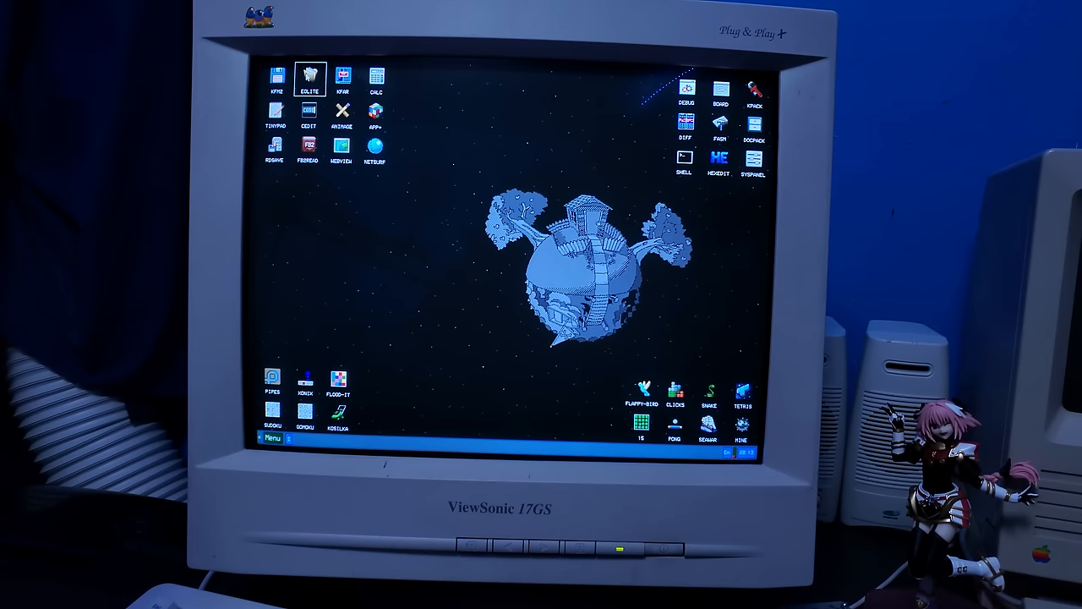
Launch Eolite from its desktop icon and dismiss the 5.26 About box
double_click(309, 76)
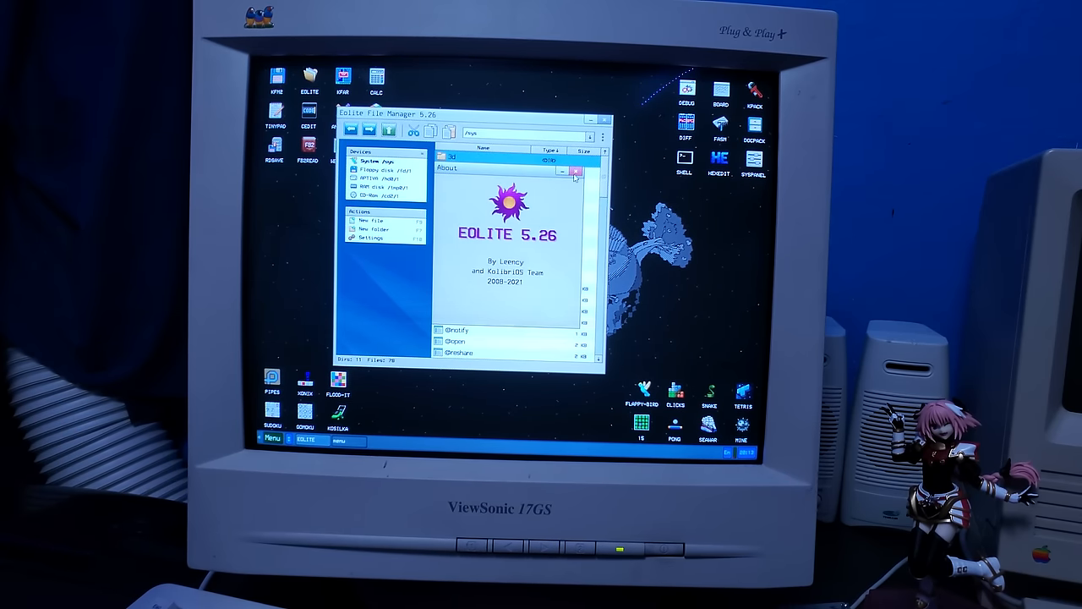
click(577, 172)
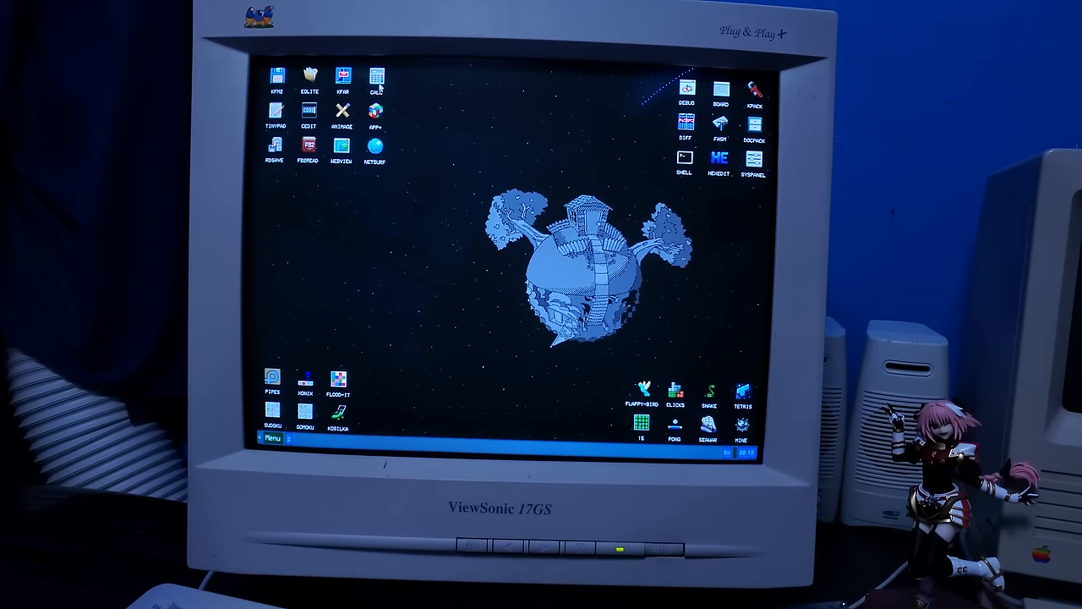
Write 'yuhhh this os is 1.44 mb !!!!! :)' in TinyPad, then close the editor
double_click(375, 80)
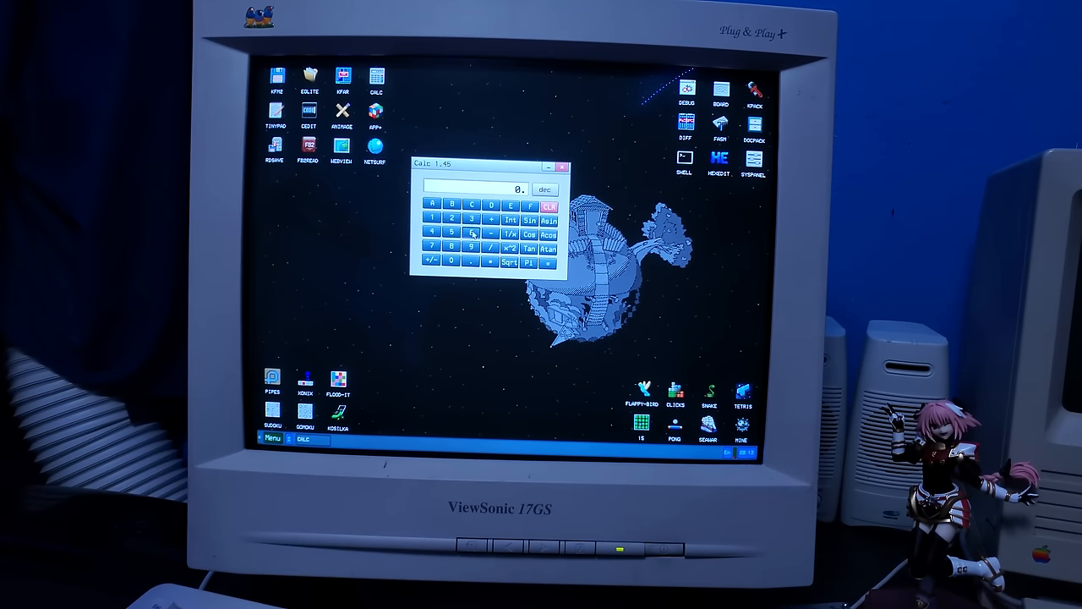
click(470, 233)
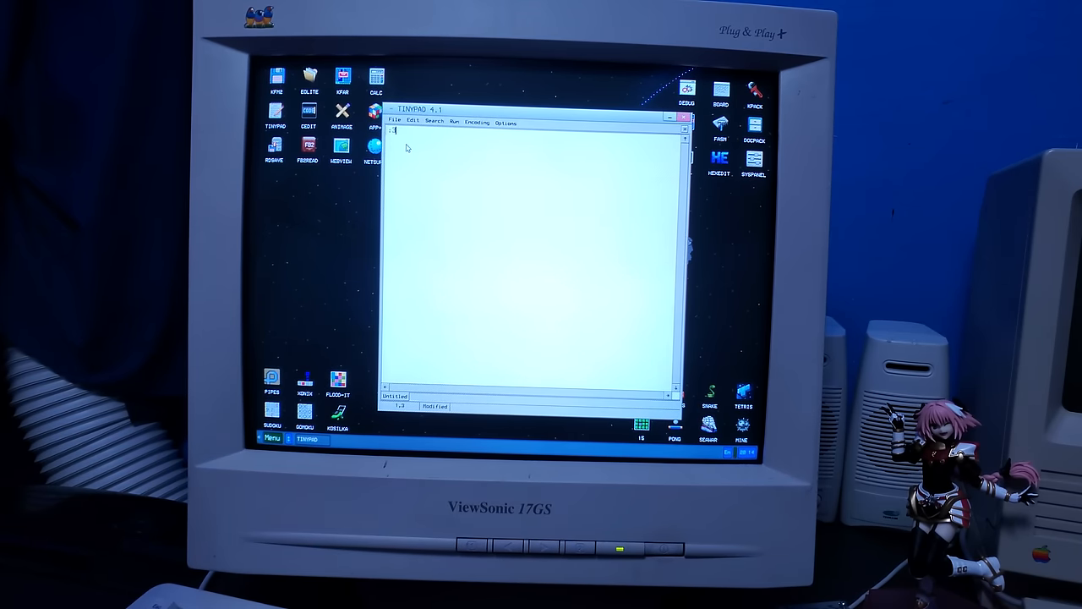
text(yuhhh this os is 1.44 mb !!!!! :))
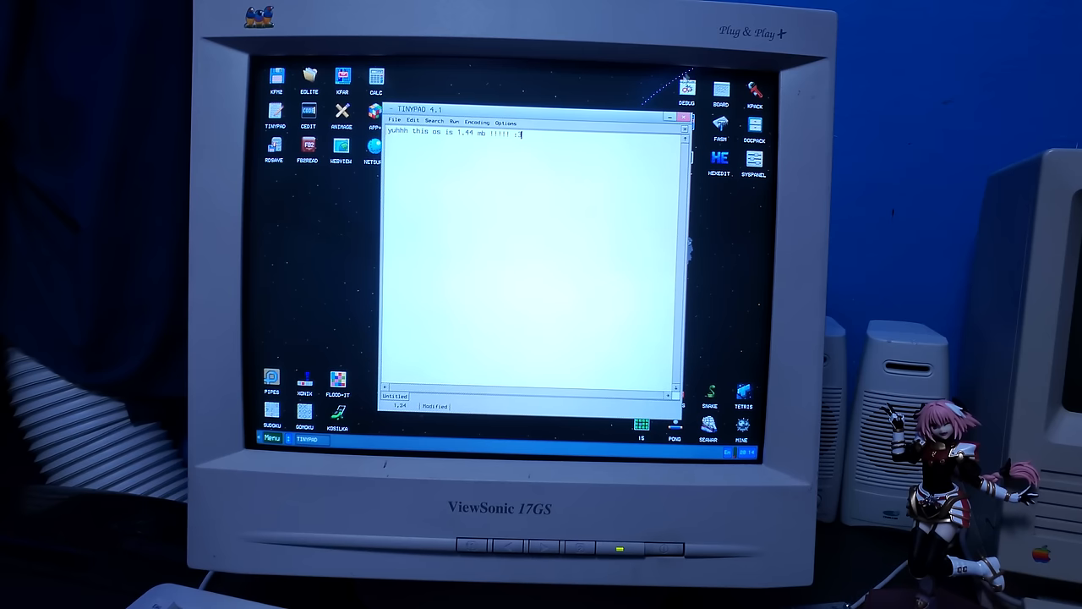
click(683, 117)
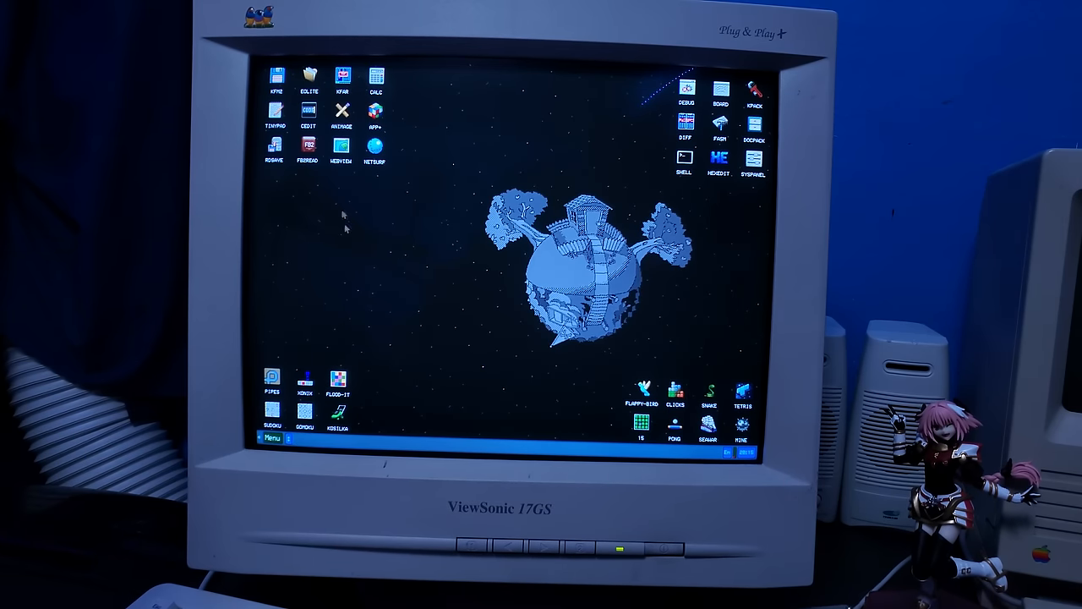
Reopen Eolite, enter the 3d folder, and return to the parent system folder
double_click(308, 76)
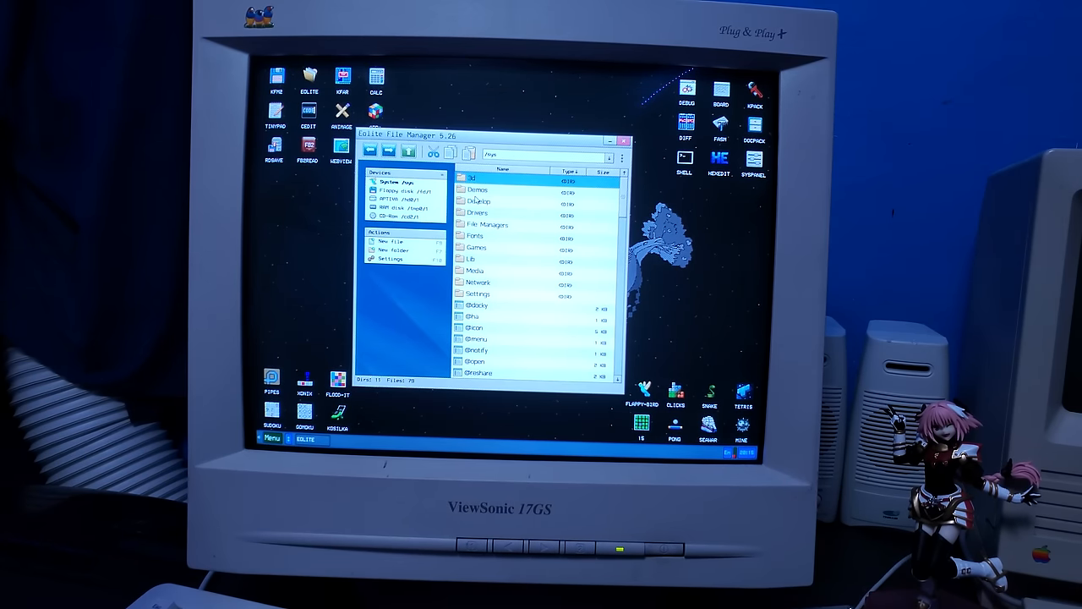
double_click(471, 176)
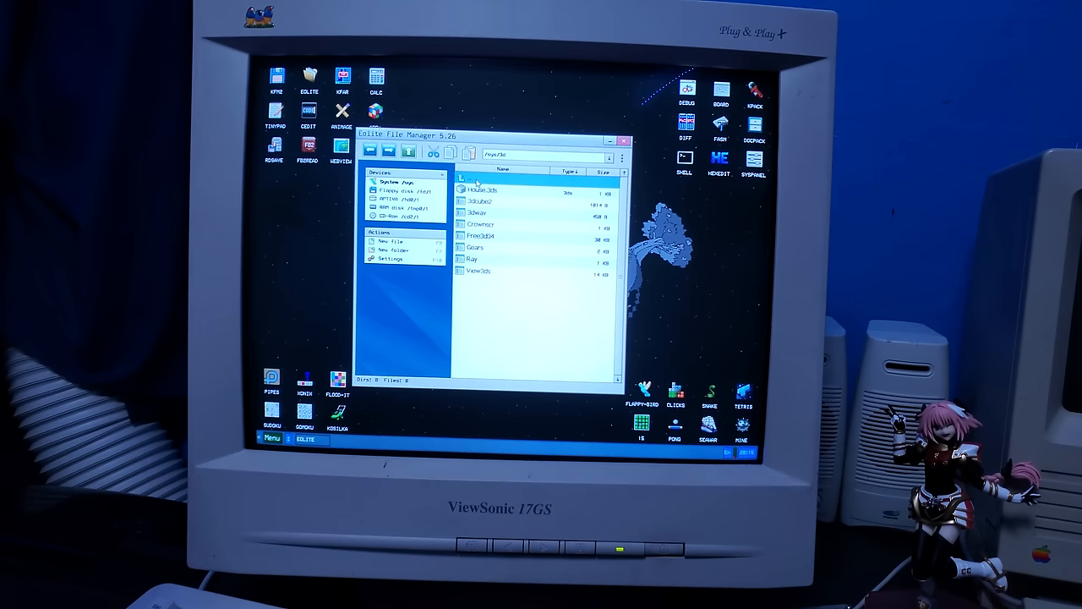
double_click(482, 202)
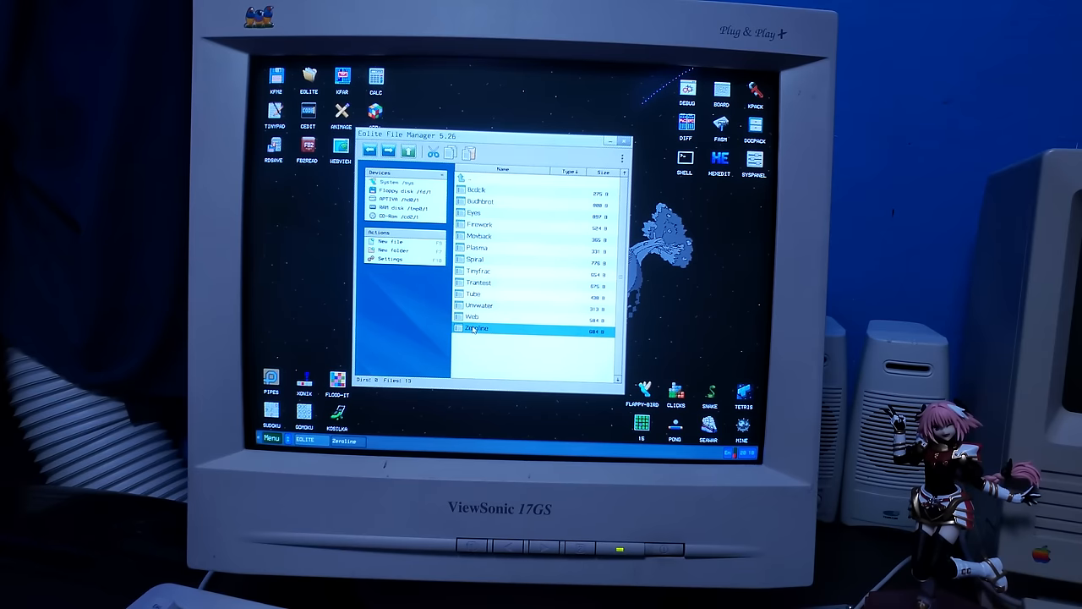
Run a demo program such as ZeroLine from the Demos list
double_click(473, 295)
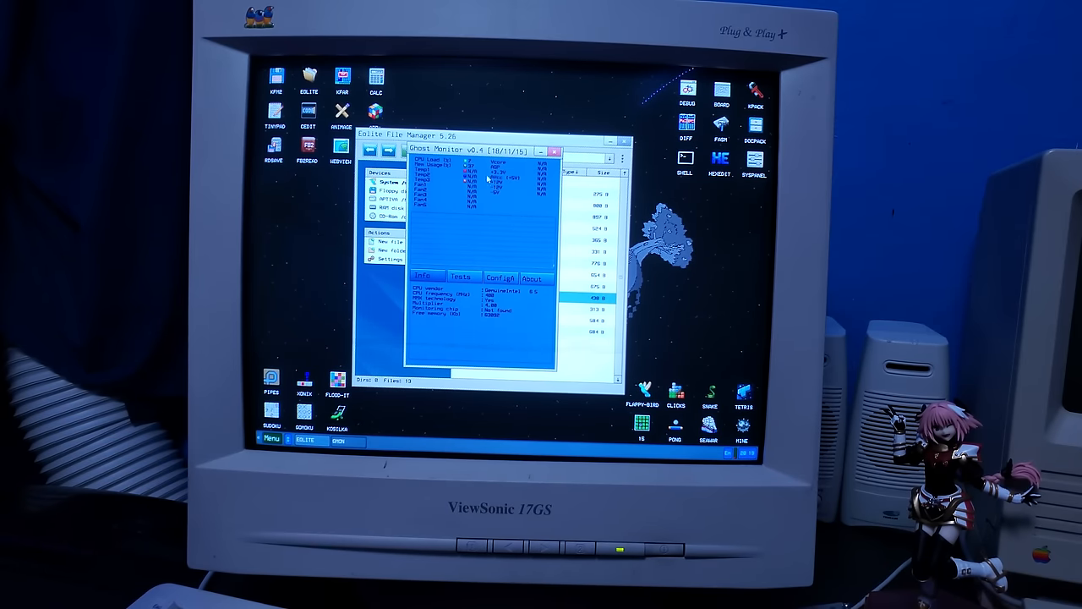
Open System Panel, launch one of its system tools, and select NetSurf
double_click(472, 293)
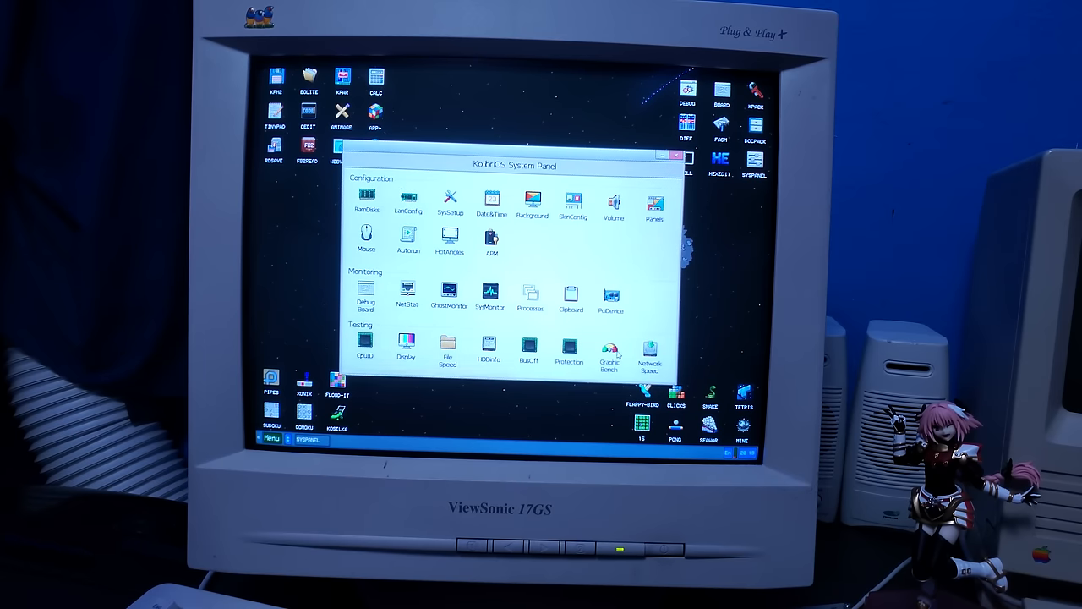
click(608, 347)
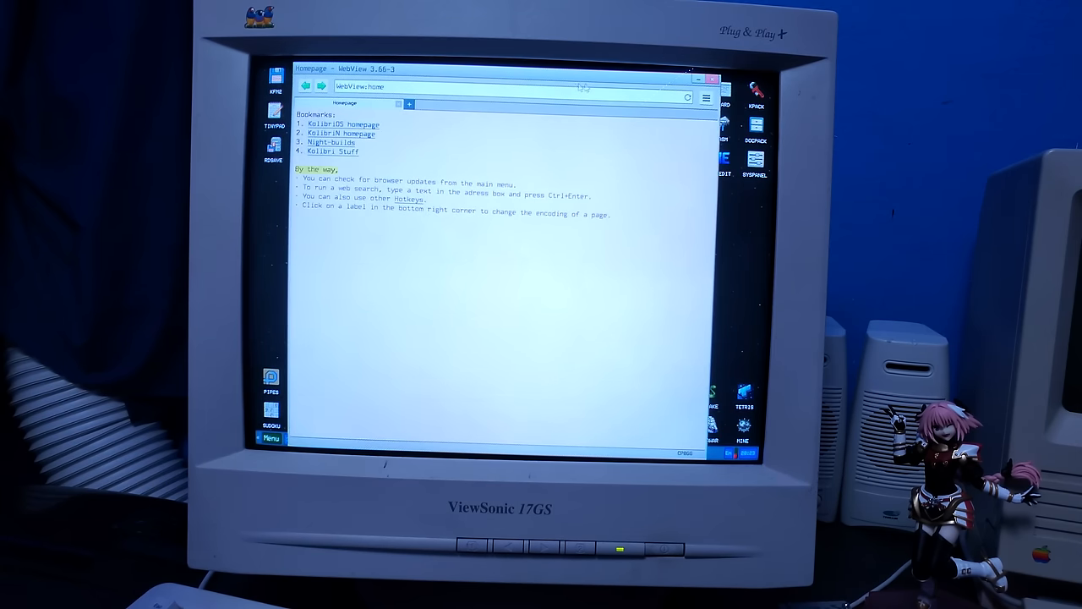
click(712, 79)
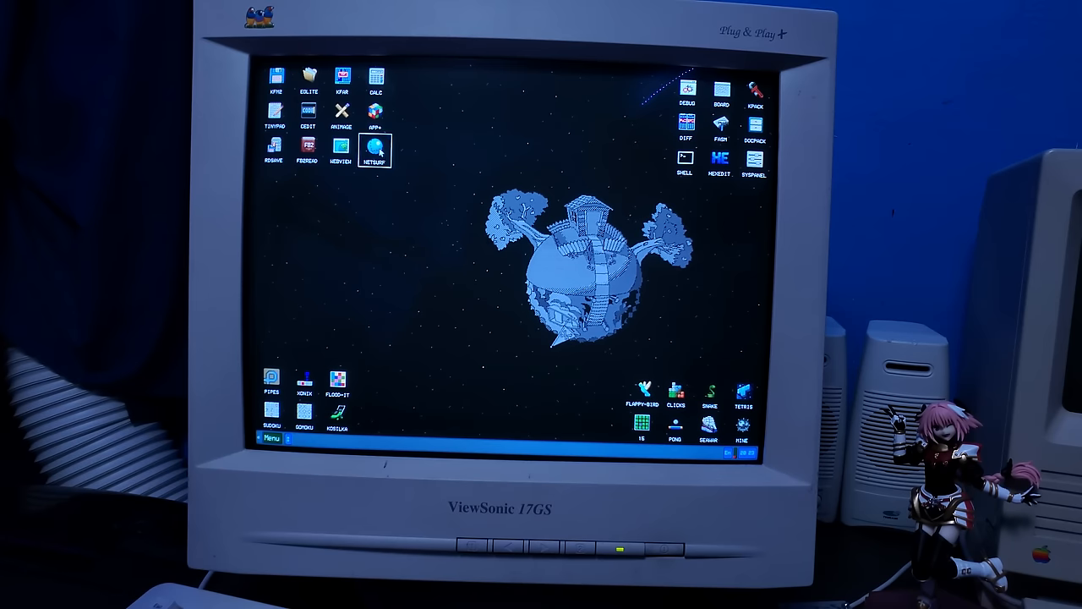
Launch the NETSURF desktop icon so the NetSurf download starts
double_click(375, 150)
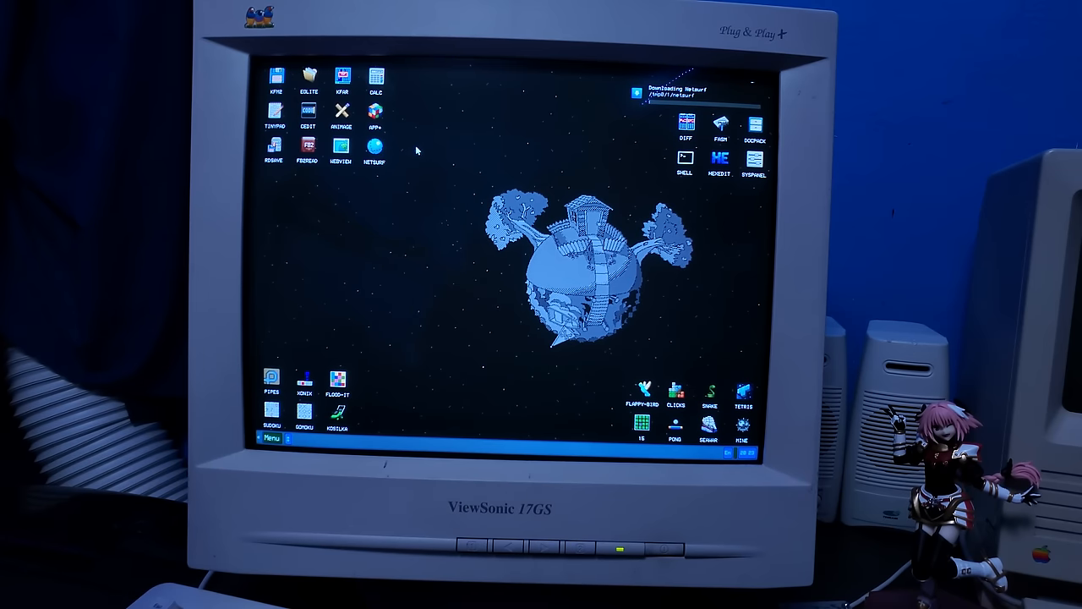
mouse_move(522, 117)
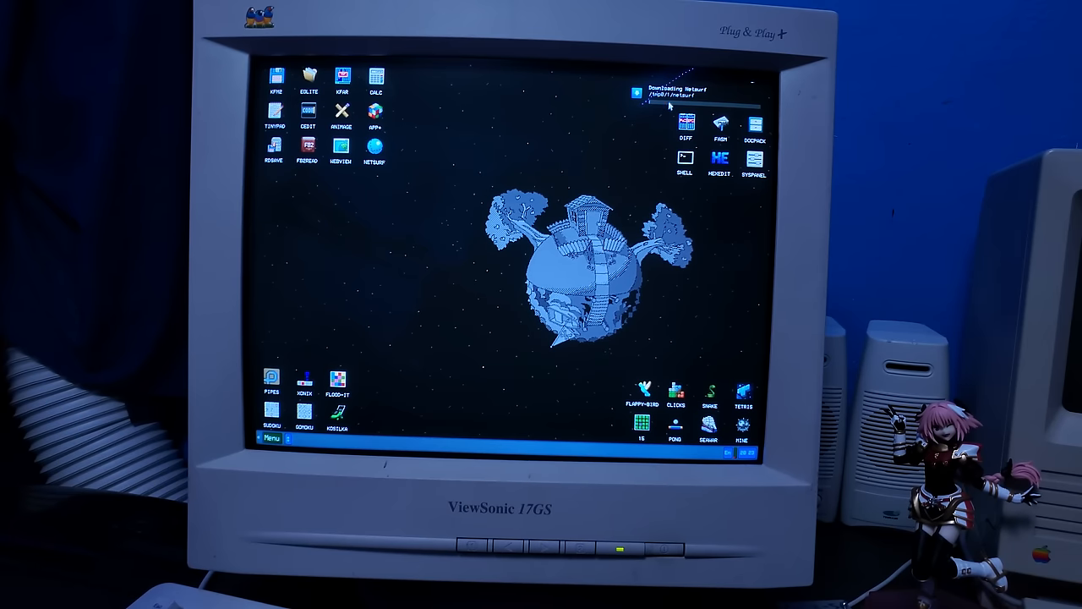
mouse_move(437, 110)
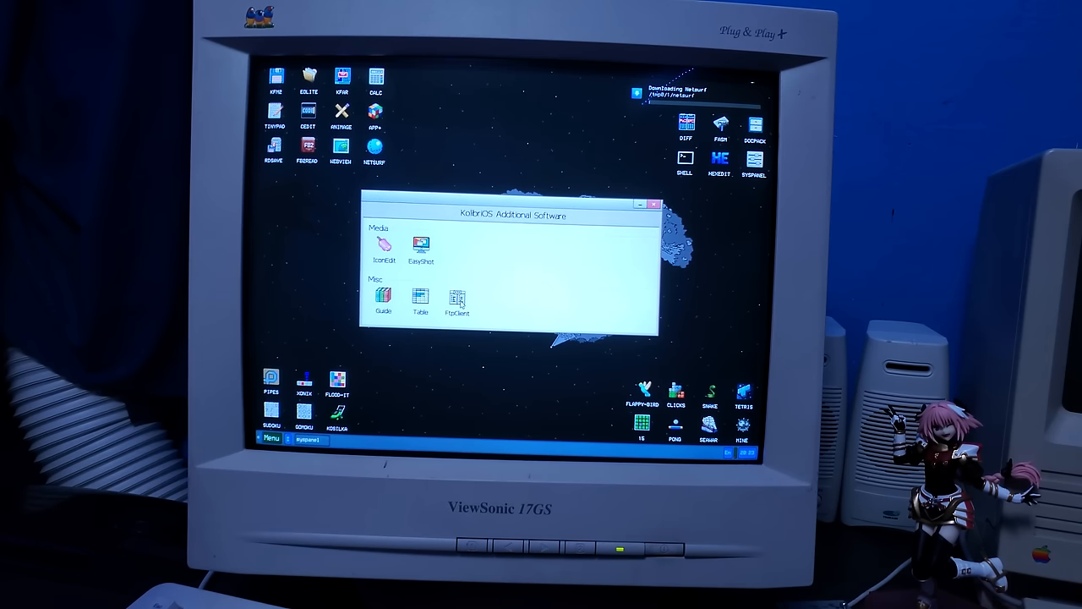
Operate an entry in the Additional Software window
double_click(459, 298)
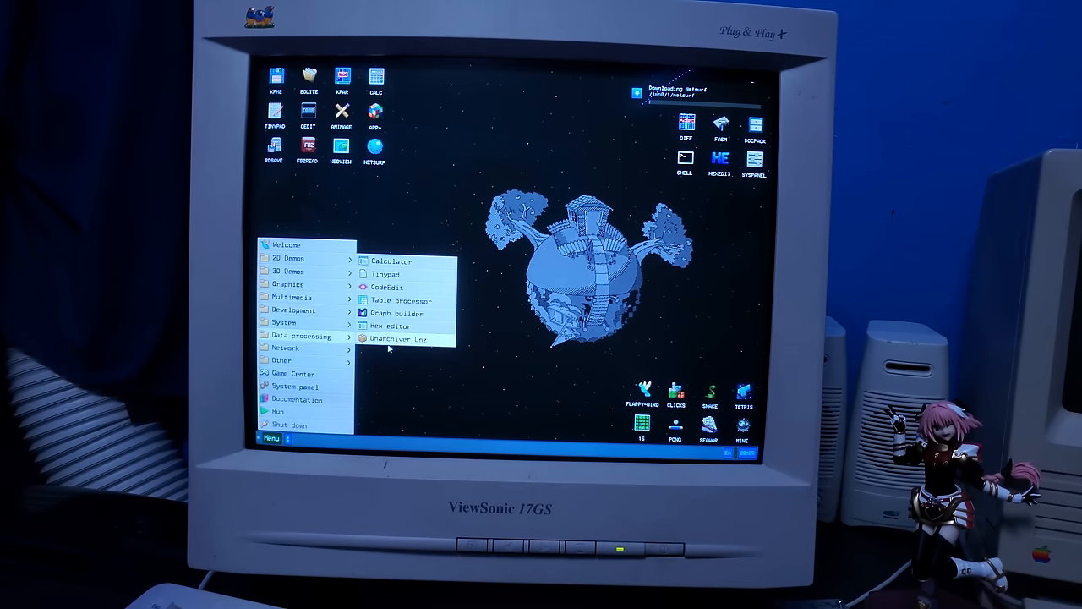
Dismiss the open main menu by clicking the desktop
click(402, 300)
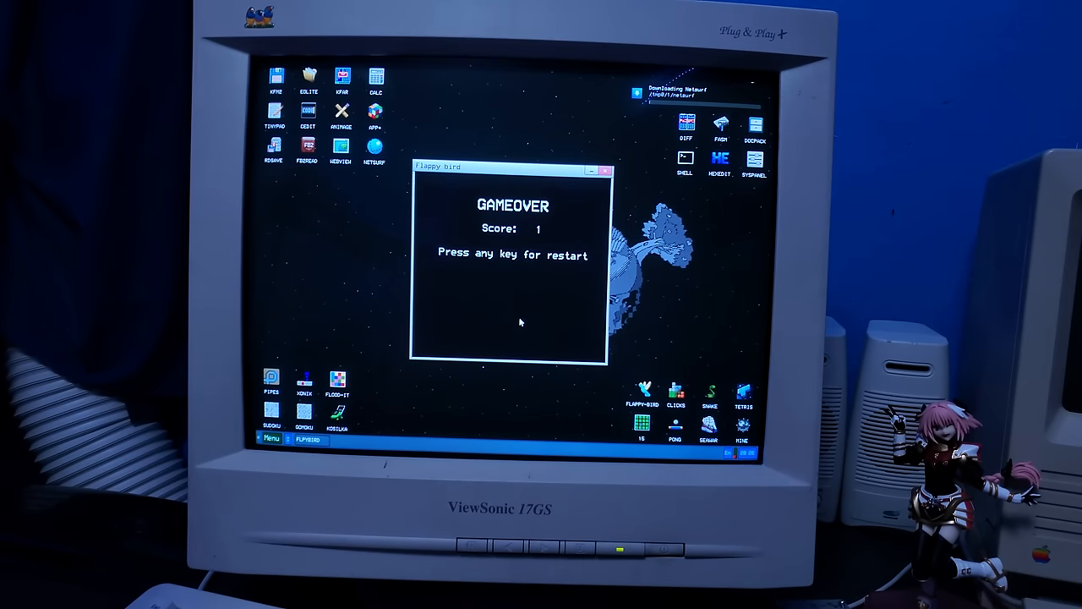
Restart Flappy Bird with Space and make the bird flap upward
key(space)
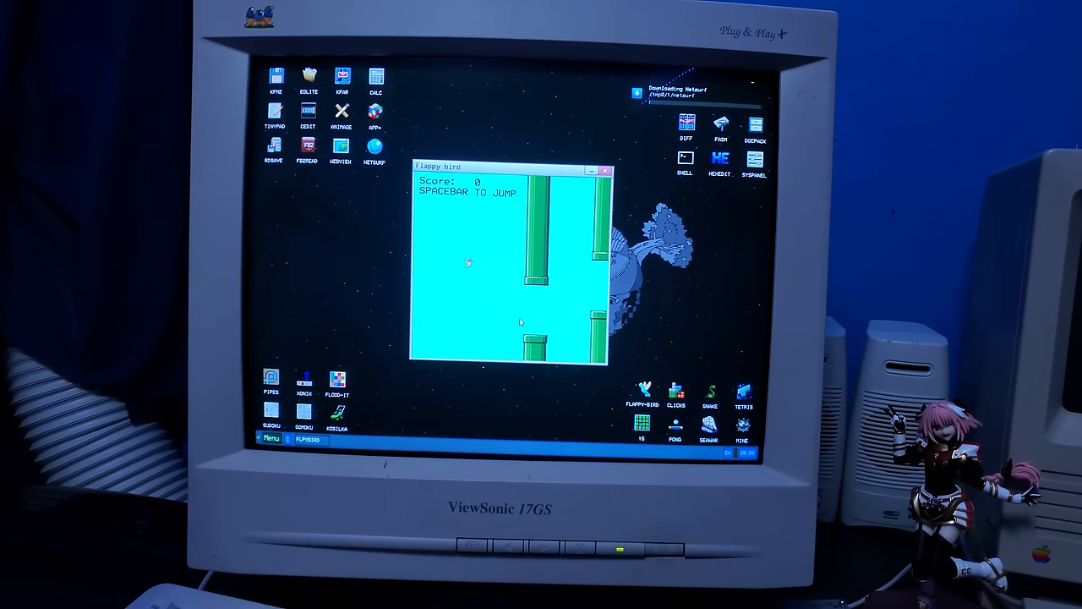
key(space)
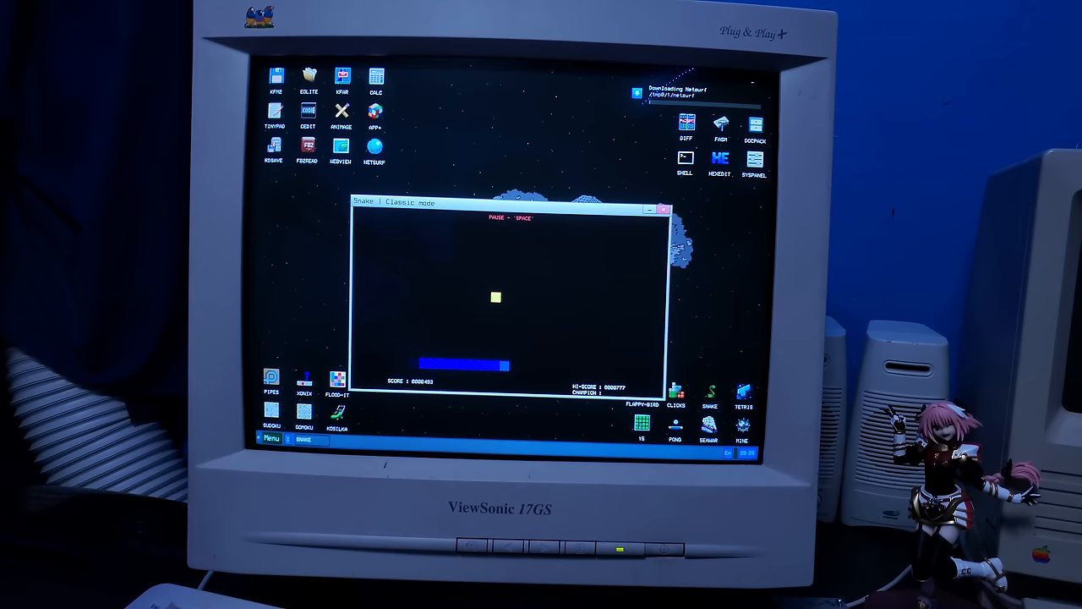
Steer the snake until game over, then close the Snake window
key(Up)
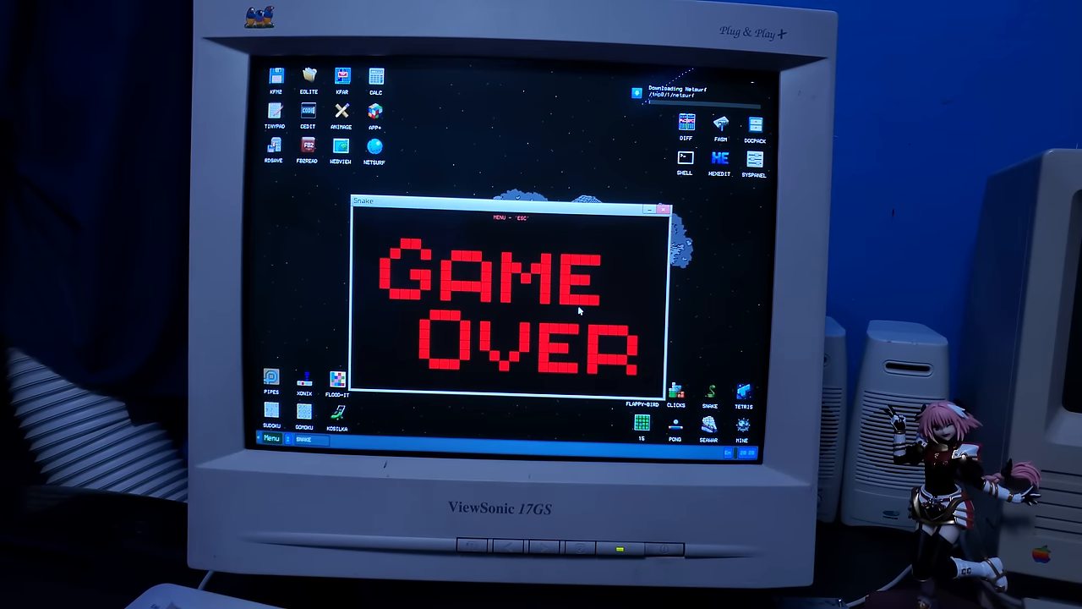
click(664, 208)
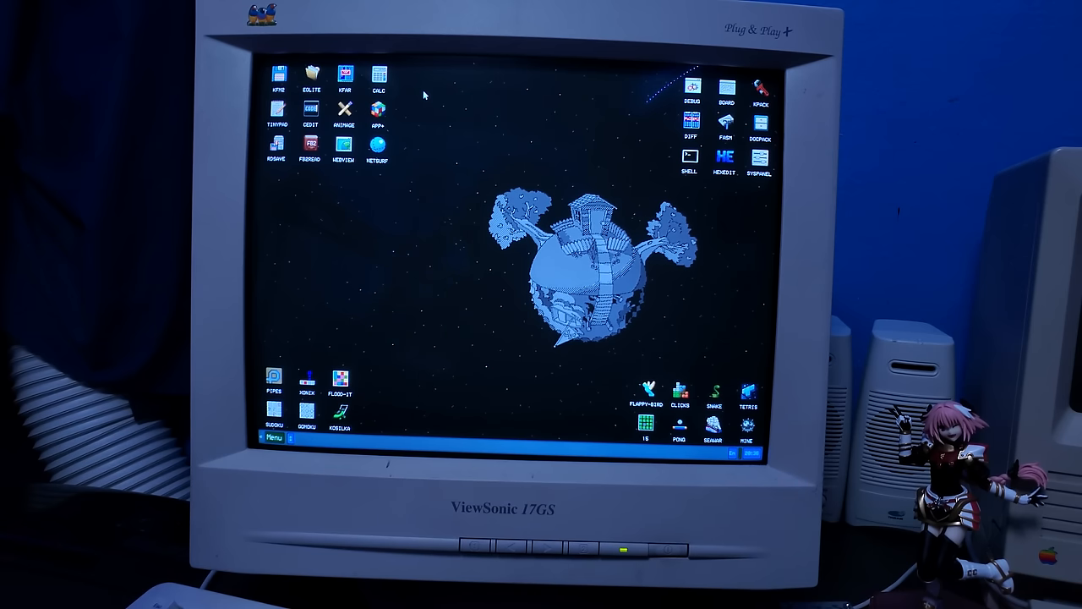
mouse_move(741, 129)
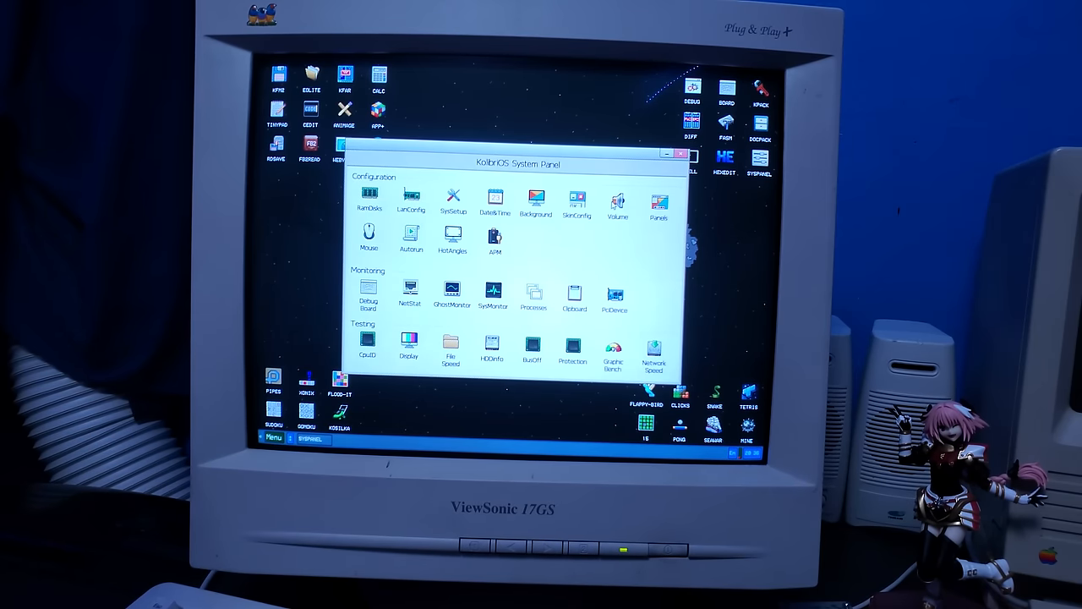
Close the KolibriOS System Panel window to return to the desktop icons
click(617, 203)
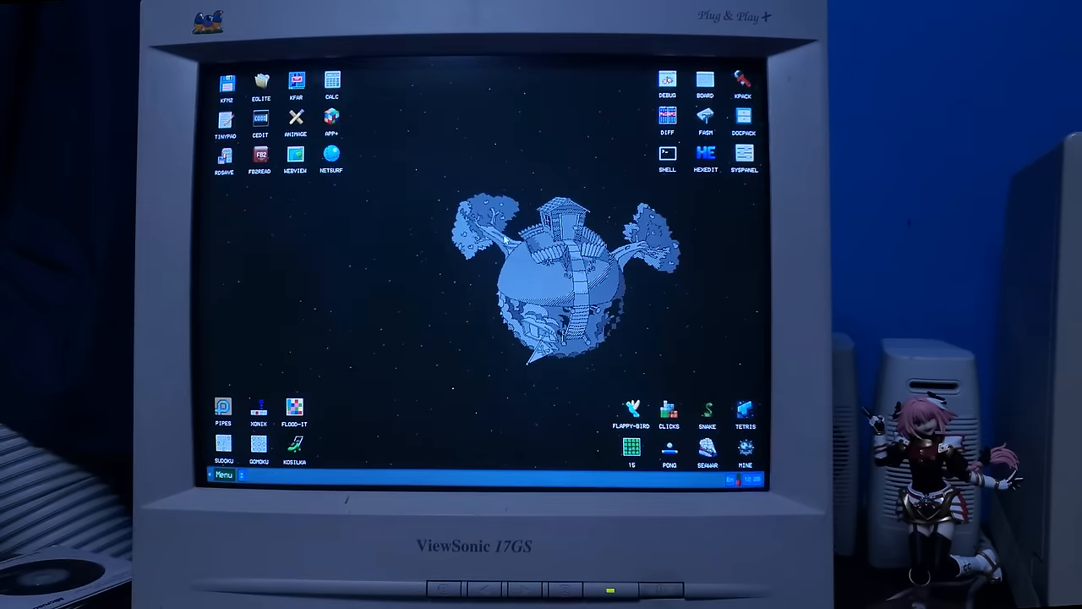
Launch Eolite and open a JPG image from /usbhd0/1 in Kolibri Image Viewer
double_click(260, 84)
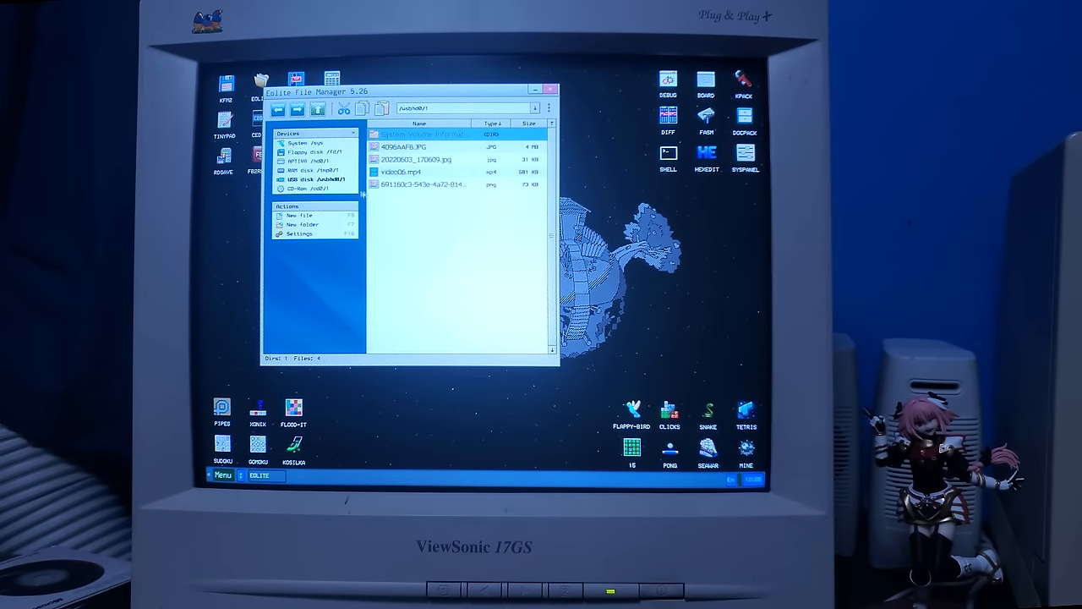
click(423, 146)
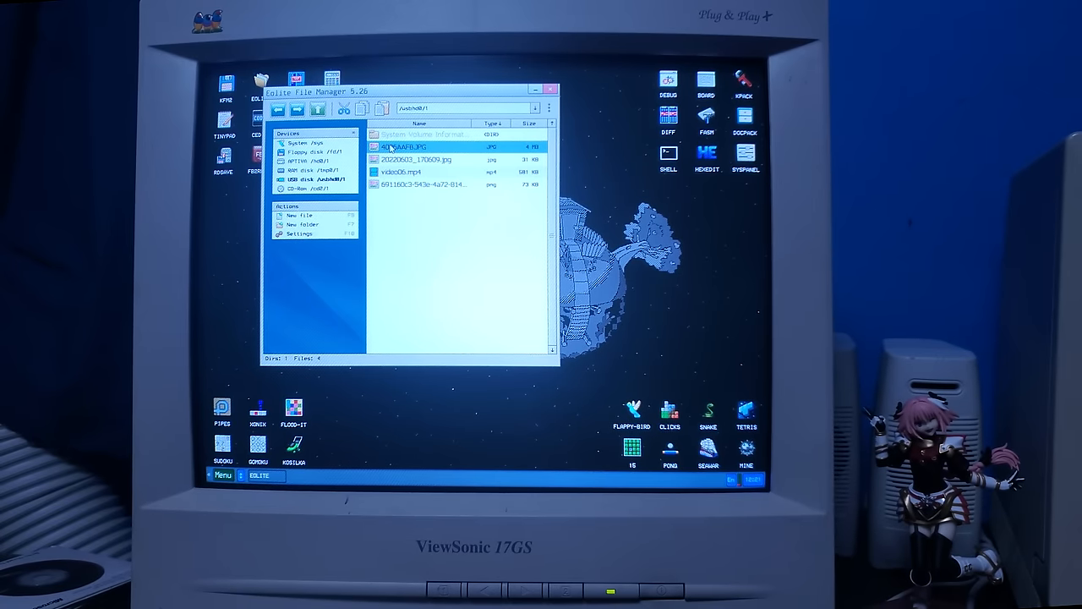
double_click(405, 146)
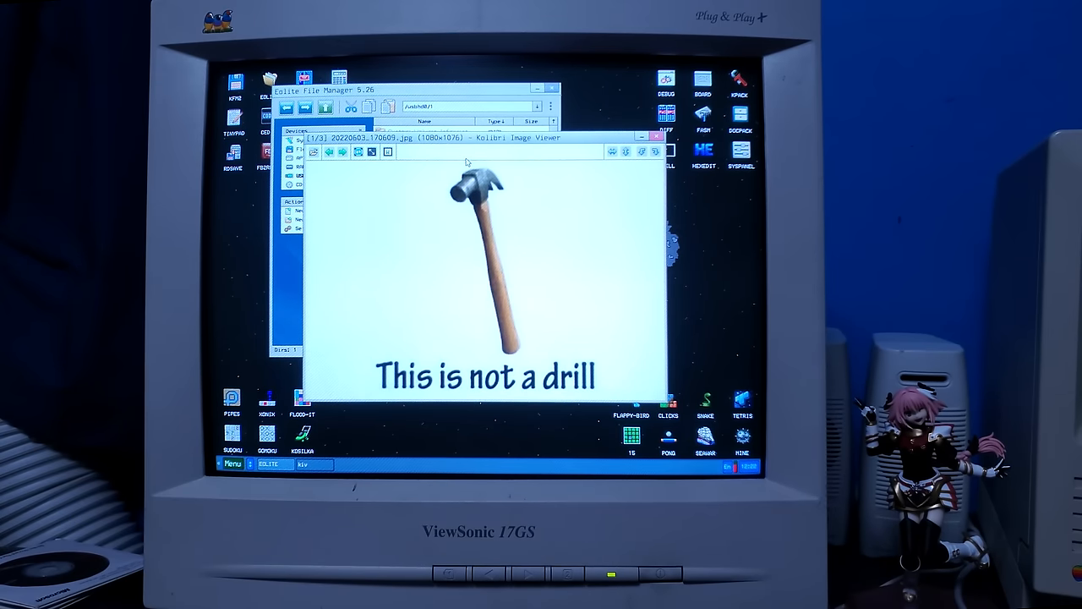
Close the Kolibri Image Viewer window showing the hammer picture
click(342, 152)
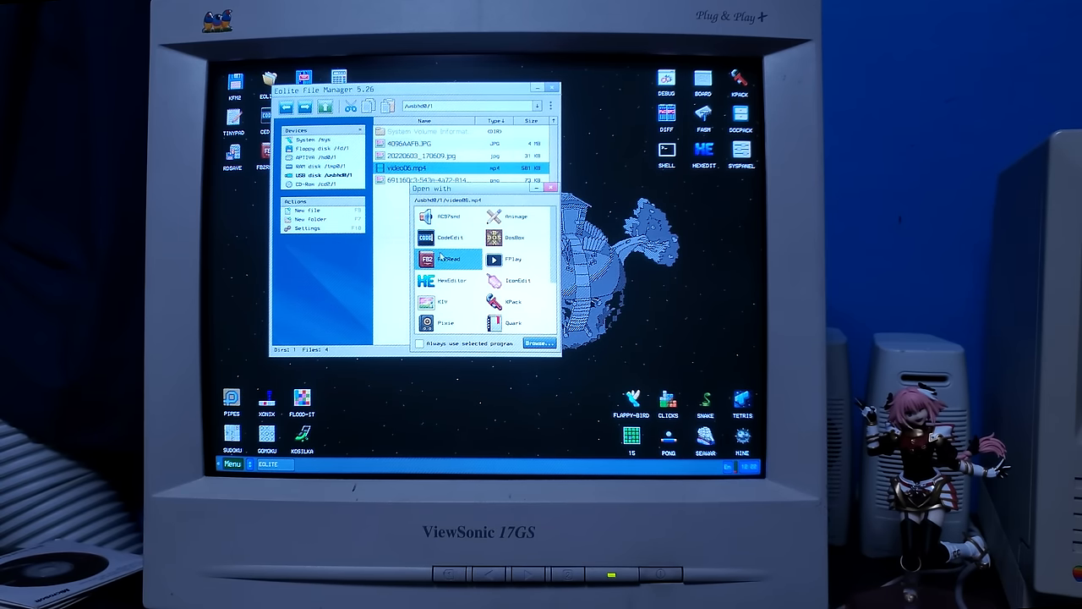
Try playing video06.mp4 in FPlay and Menu > Multimedia > Fplay Video, then open the PNG screenshot
click(514, 237)
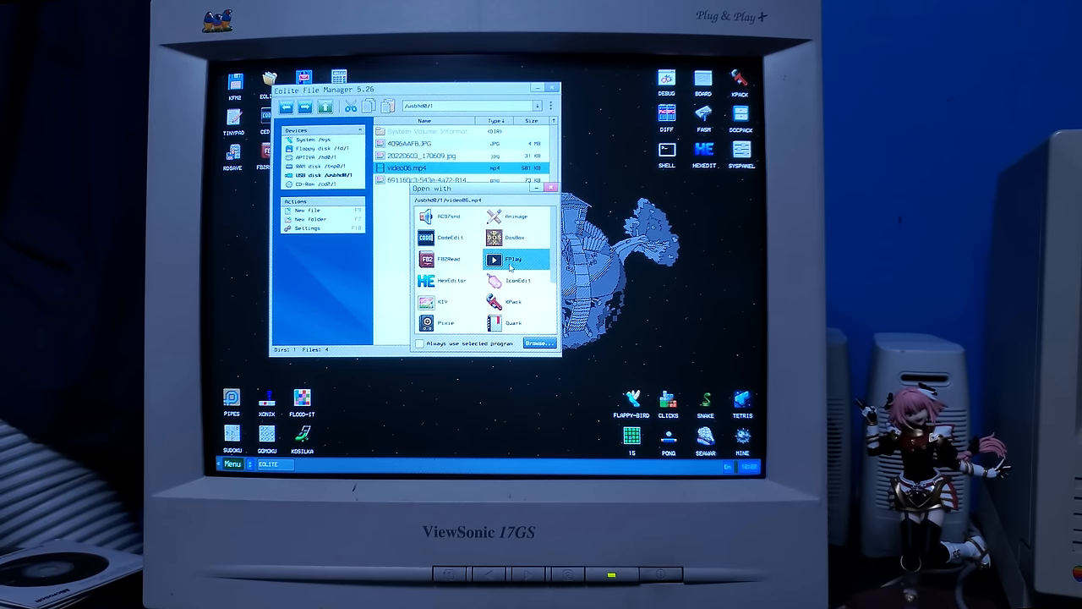
click(516, 238)
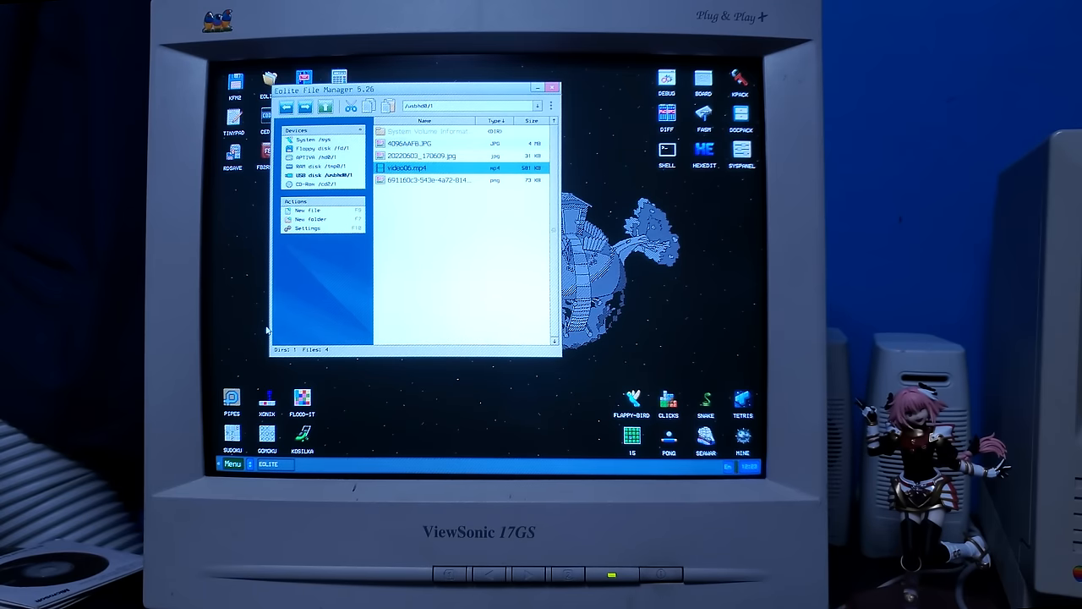
click(234, 464)
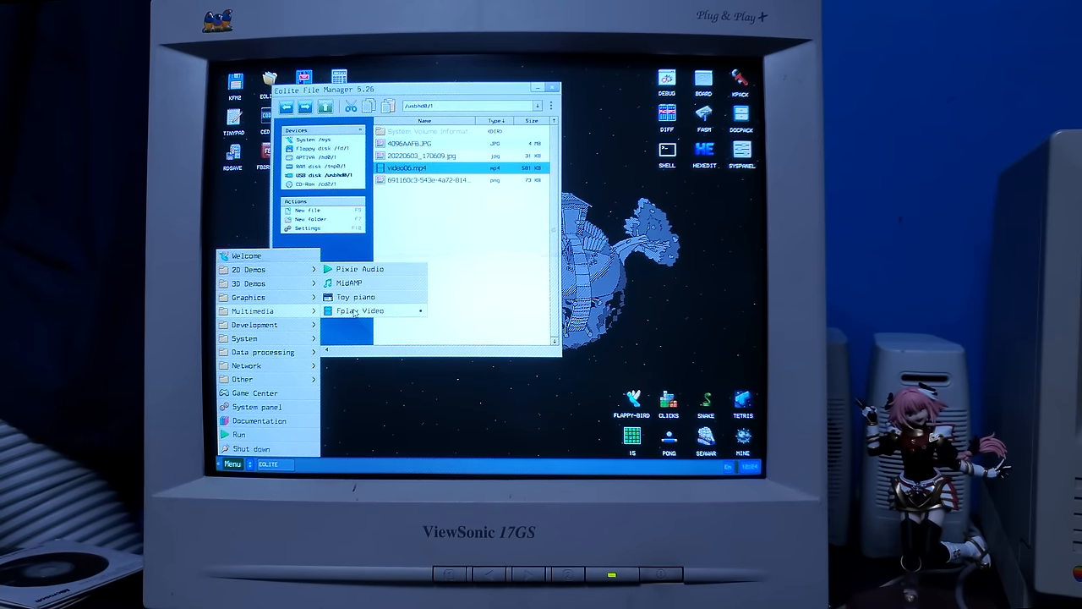
click(233, 463)
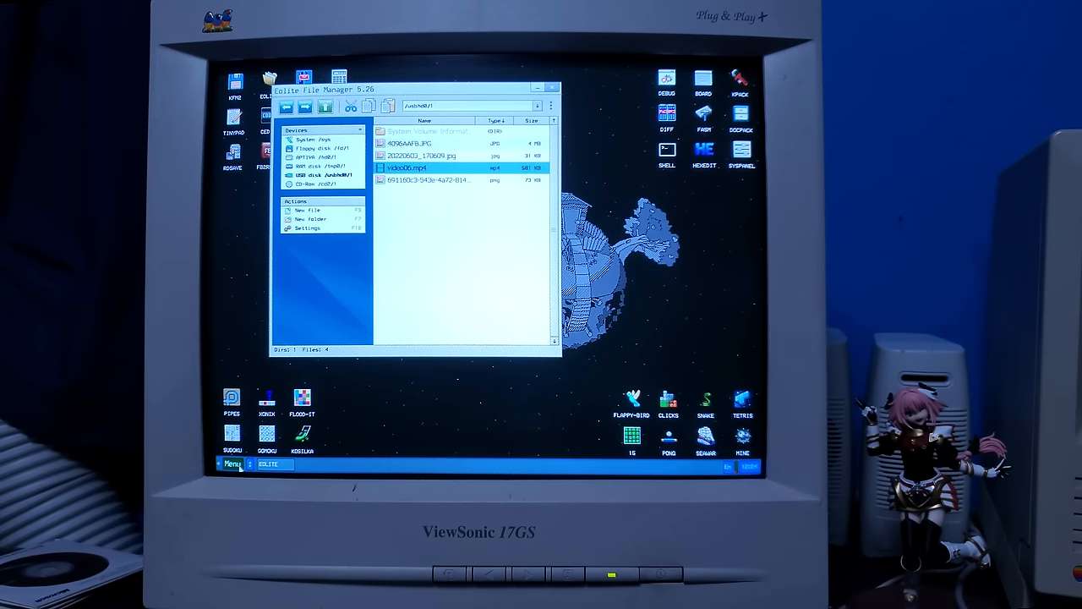
click(233, 464)
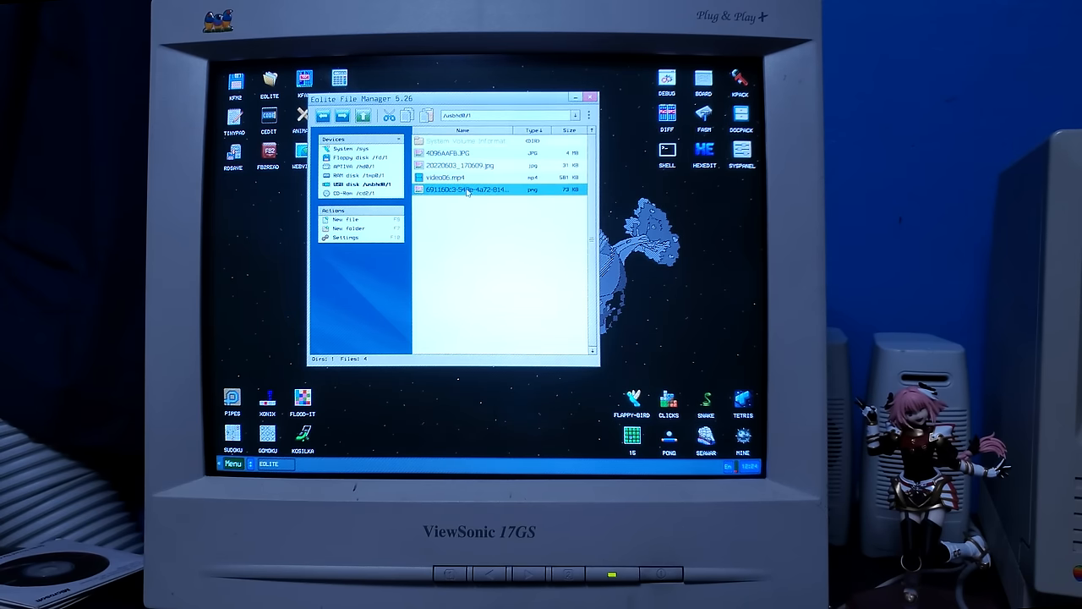
double_click(465, 189)
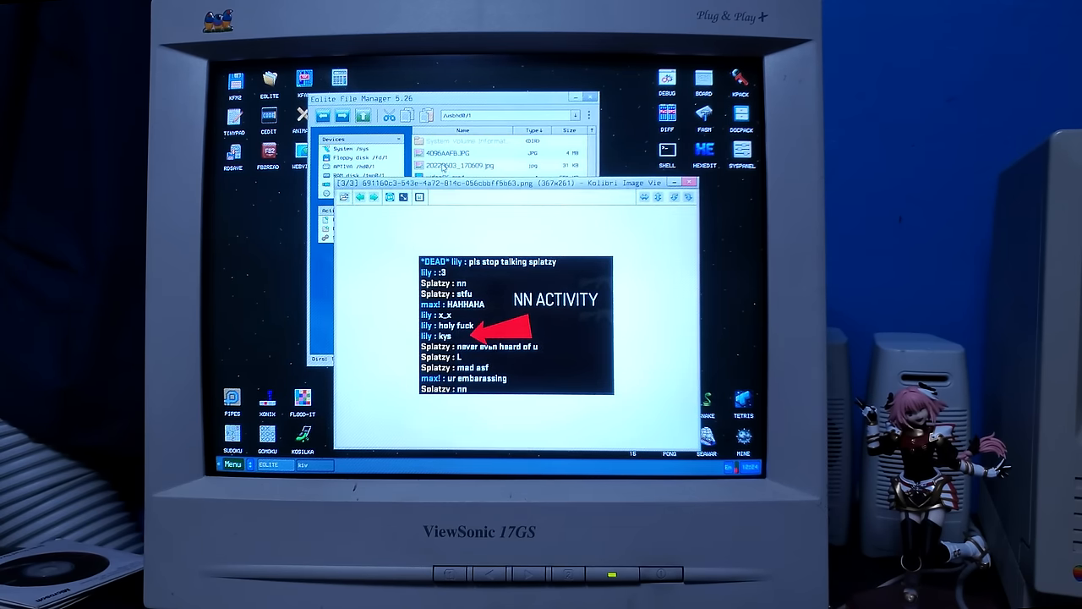